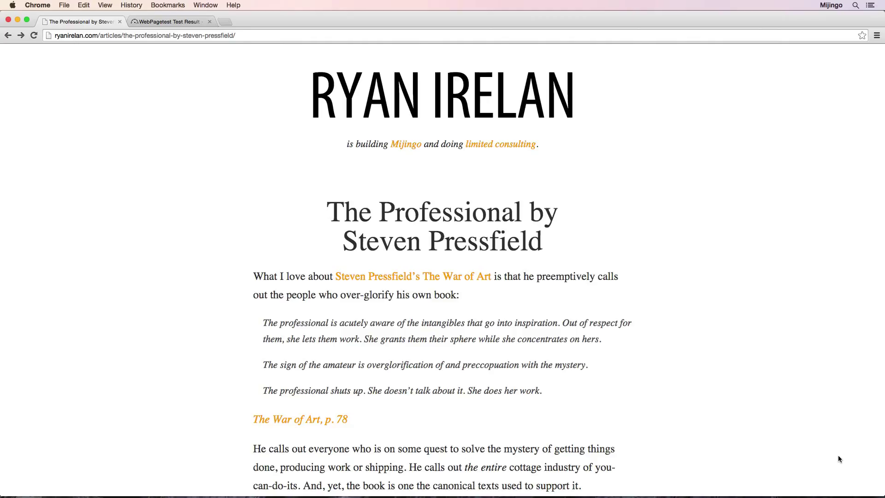
pyautogui.moveTo(836, 436)
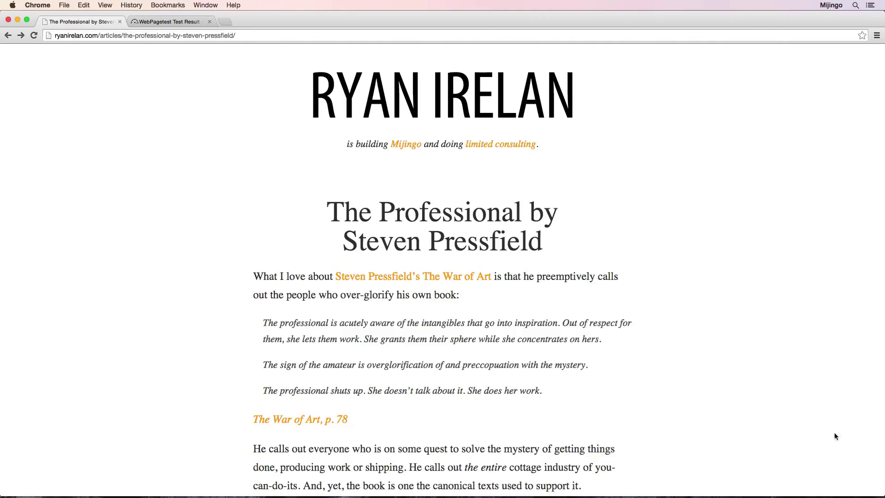
pyautogui.moveTo(525, 294)
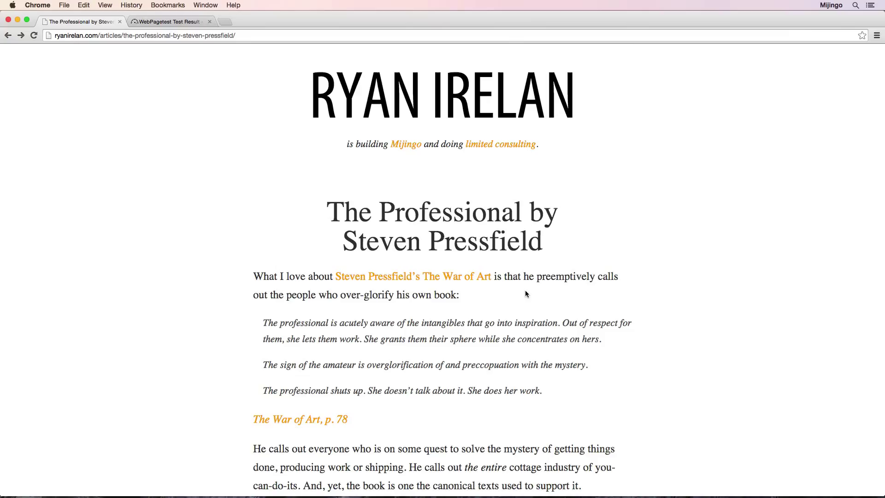
pyautogui.moveTo(154, 59)
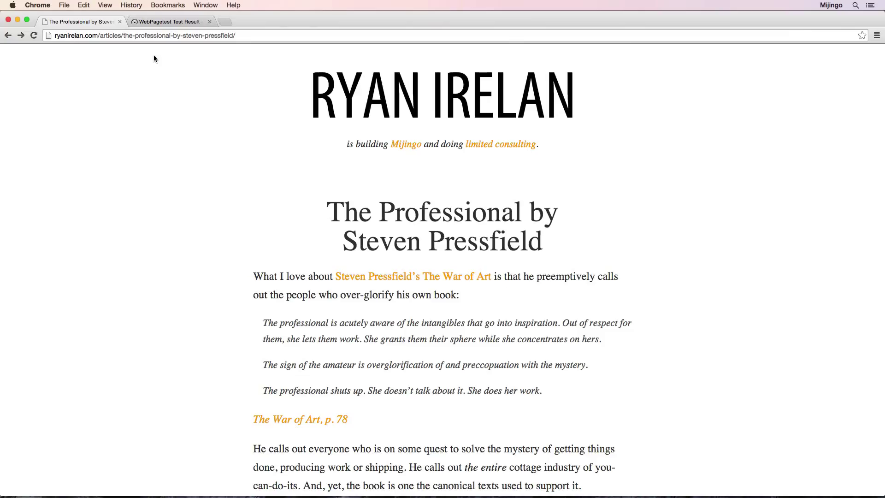
pyautogui.moveTo(289, 156)
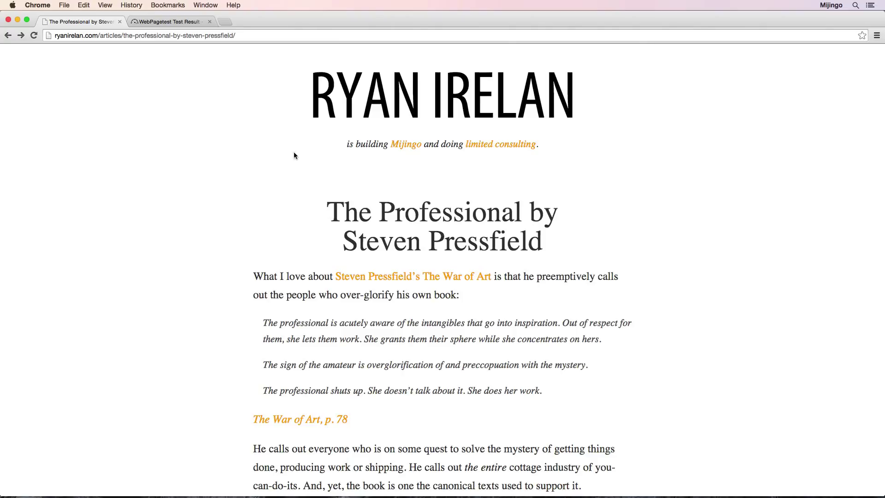
pyautogui.moveTo(207, 134)
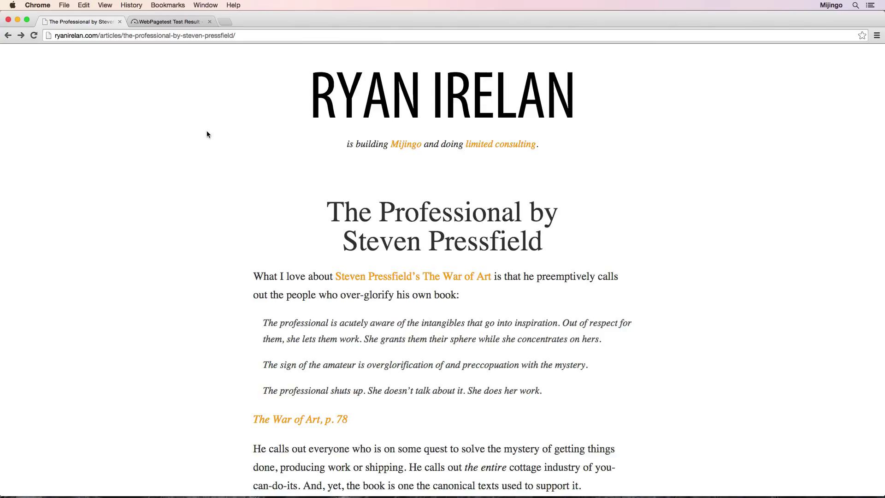
# Open Chrome's developer tools beside the article via View > Developer
pyautogui.click(105, 5)
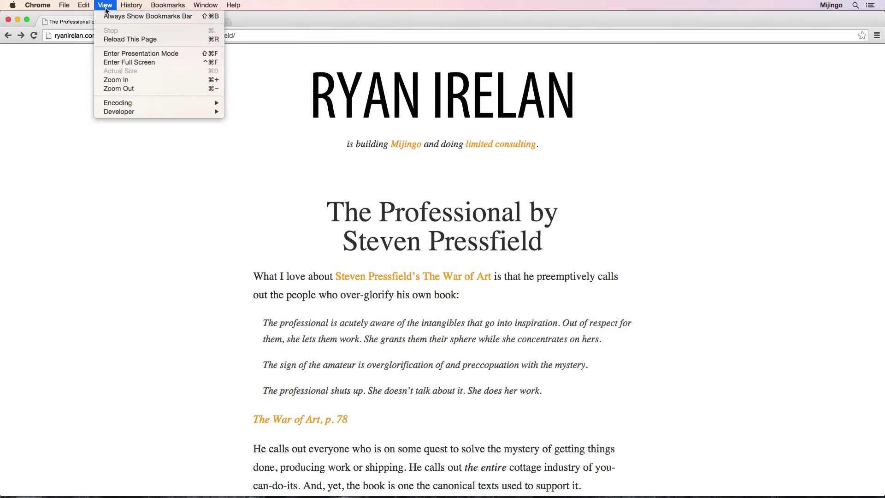
pyautogui.moveTo(118, 112)
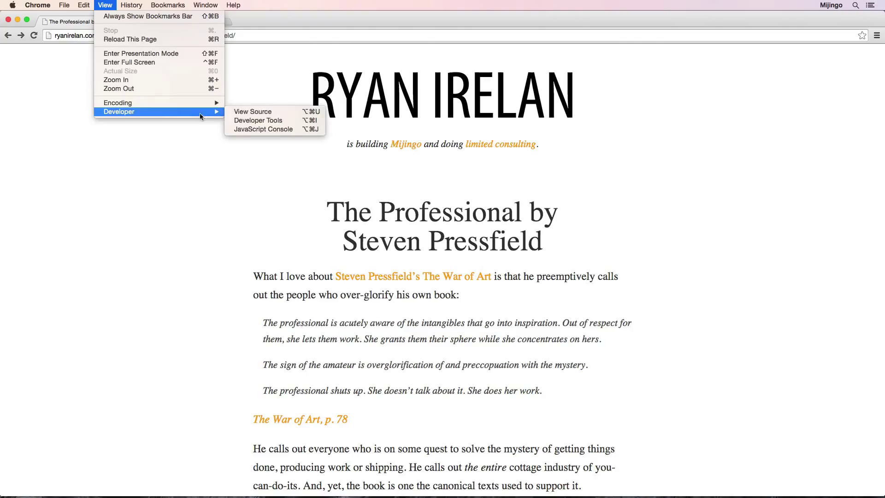
pyautogui.click(258, 120)
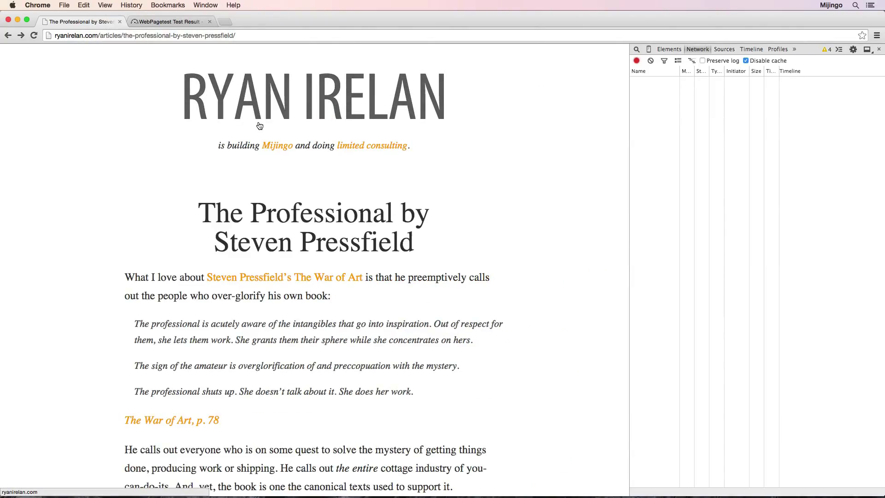
pyautogui.moveTo(549, 321)
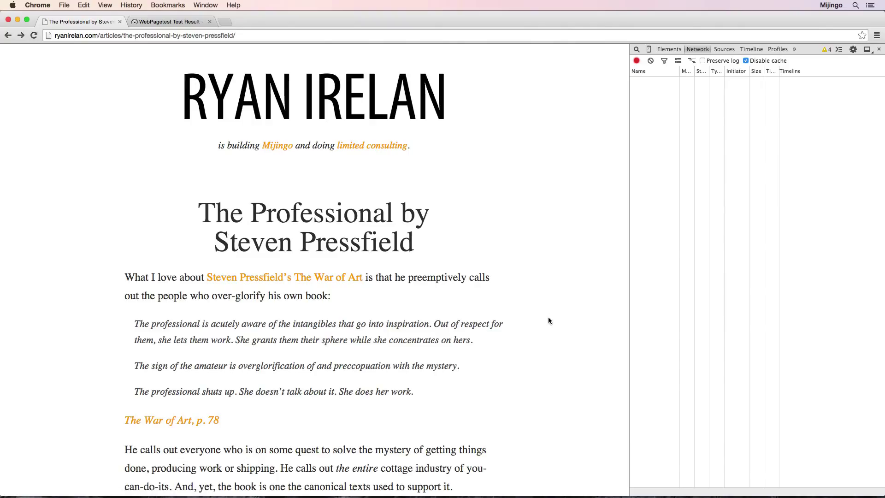
pyautogui.moveTo(711, 227)
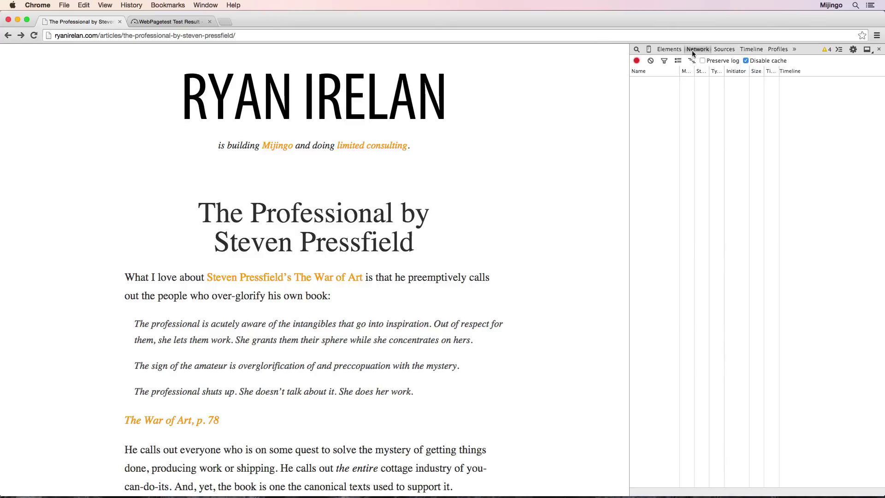
pyautogui.moveTo(686, 54)
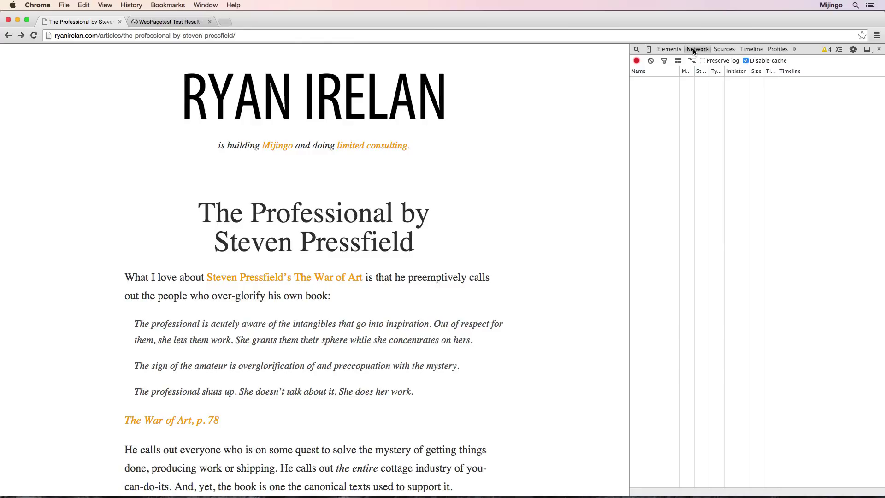
pyautogui.moveTo(569, 150)
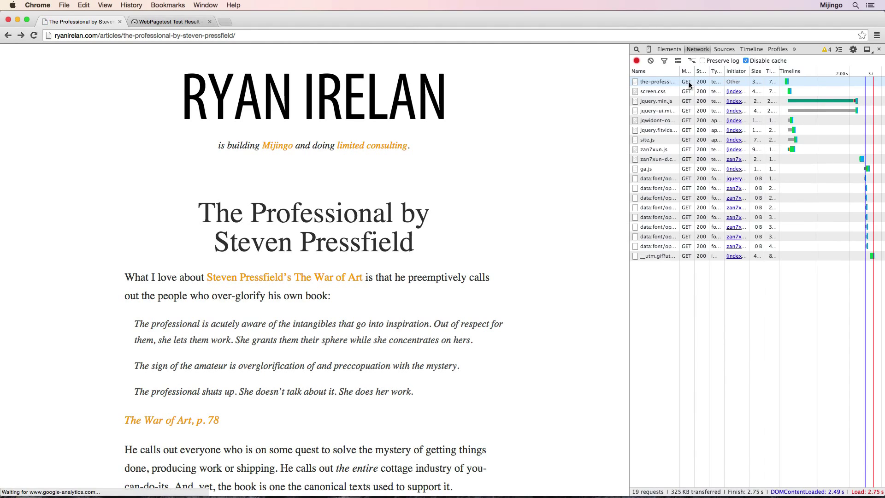
pyautogui.moveTo(689, 179)
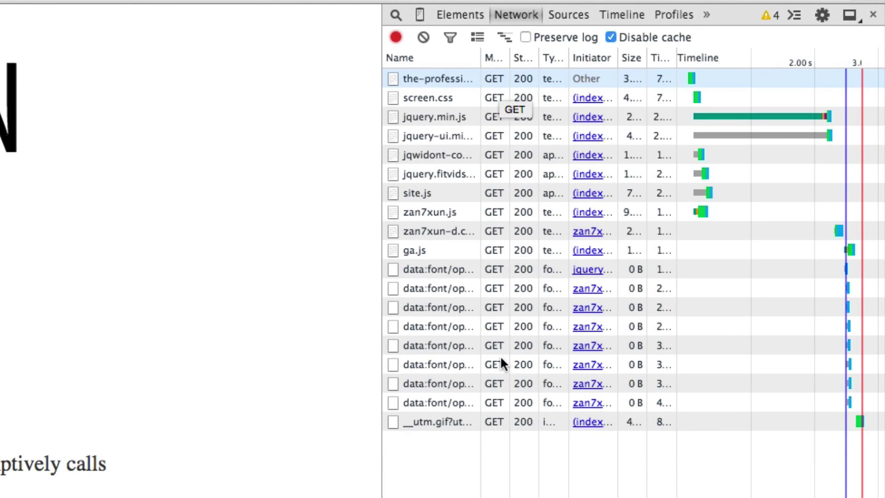
pyautogui.moveTo(440, 80)
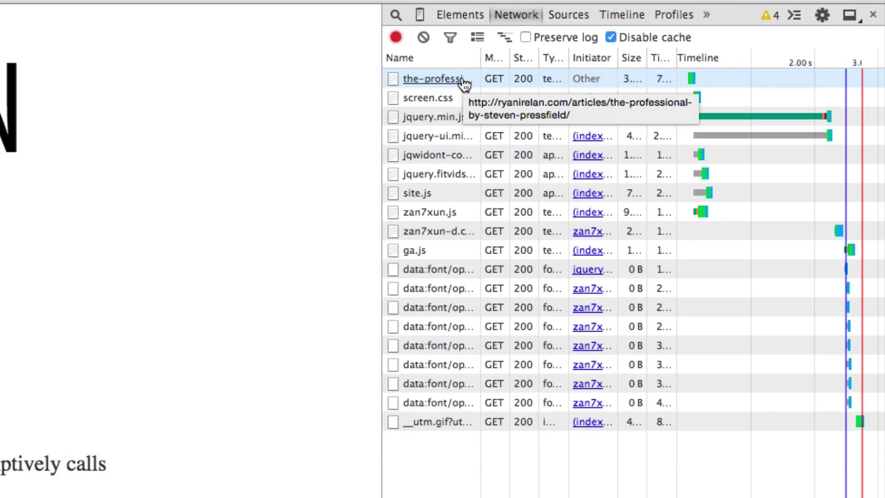
pyautogui.moveTo(462, 226)
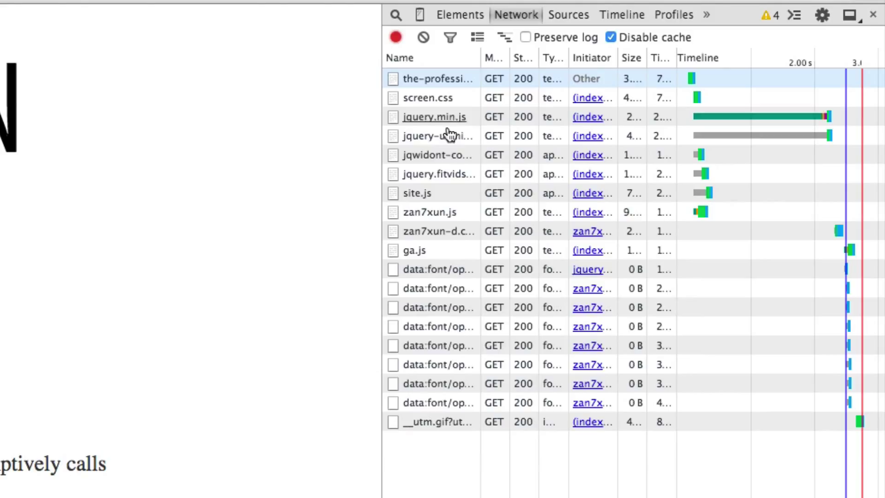
pyautogui.moveTo(443, 287)
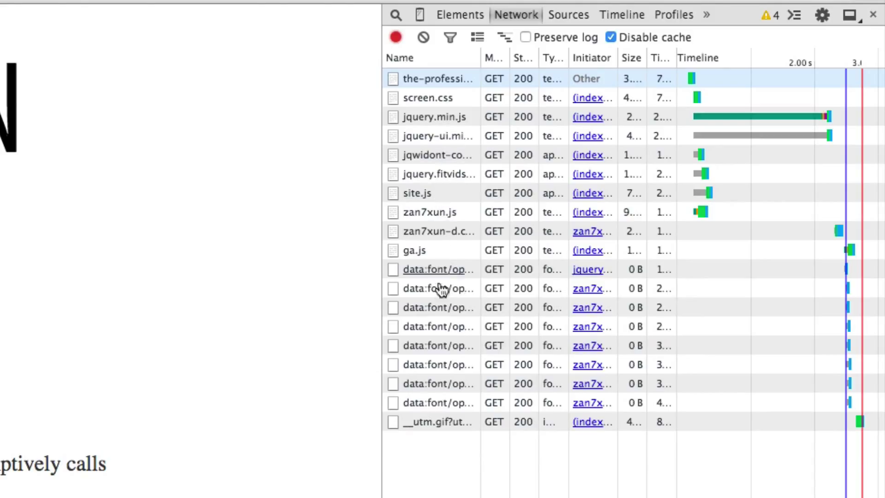
pyautogui.moveTo(446, 80)
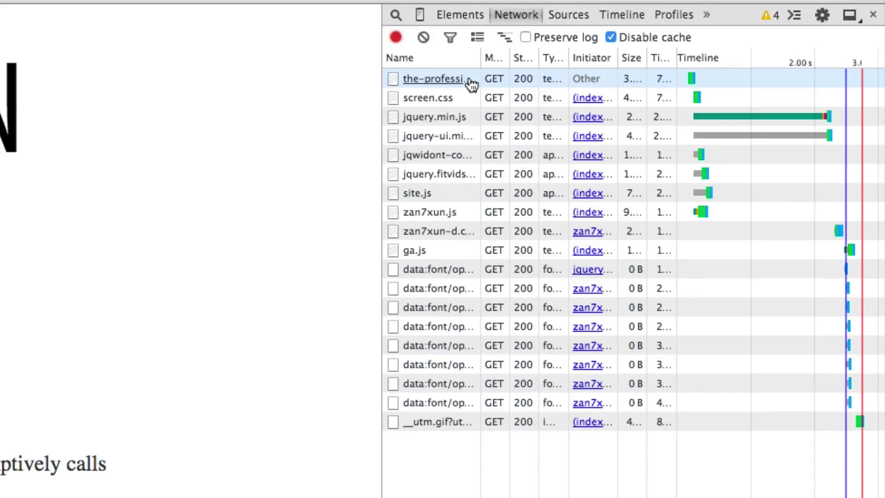
pyautogui.moveTo(479, 82)
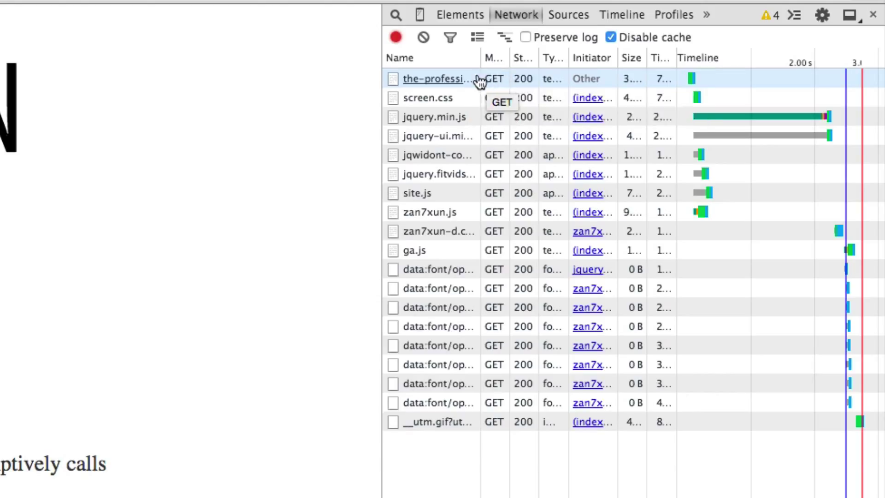
pyautogui.moveTo(501, 62)
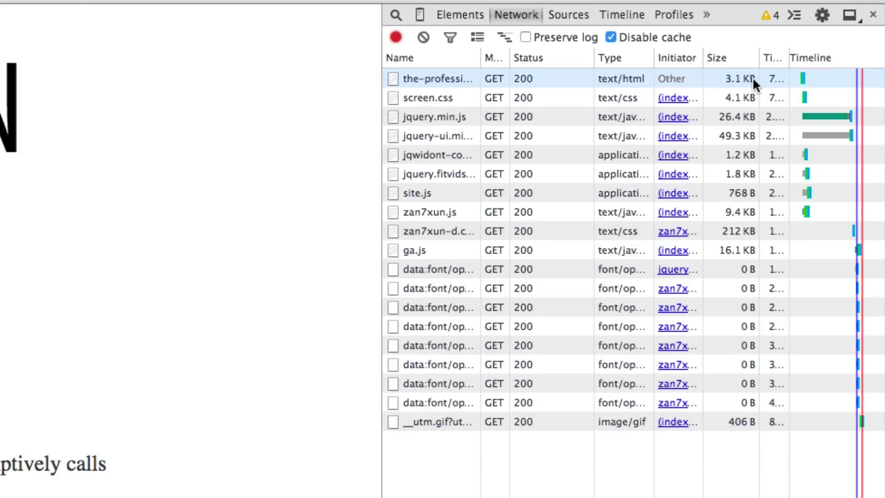
pyautogui.moveTo(747, 90)
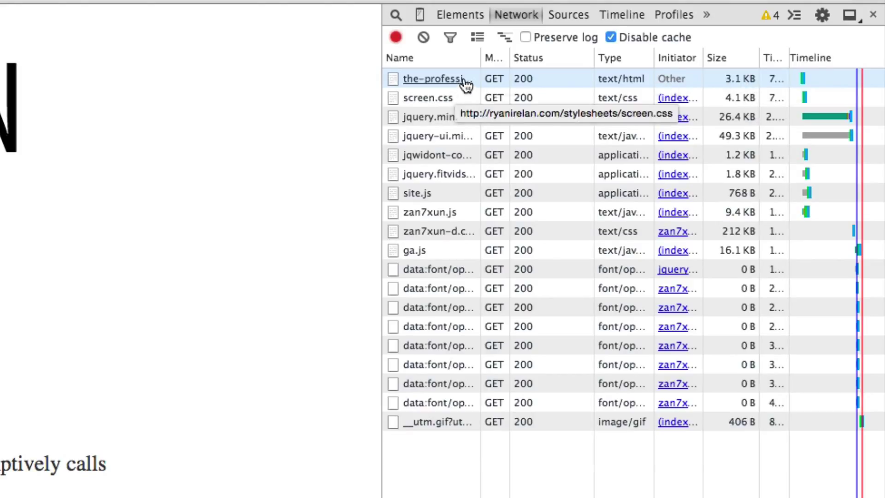
pyautogui.click(431, 78)
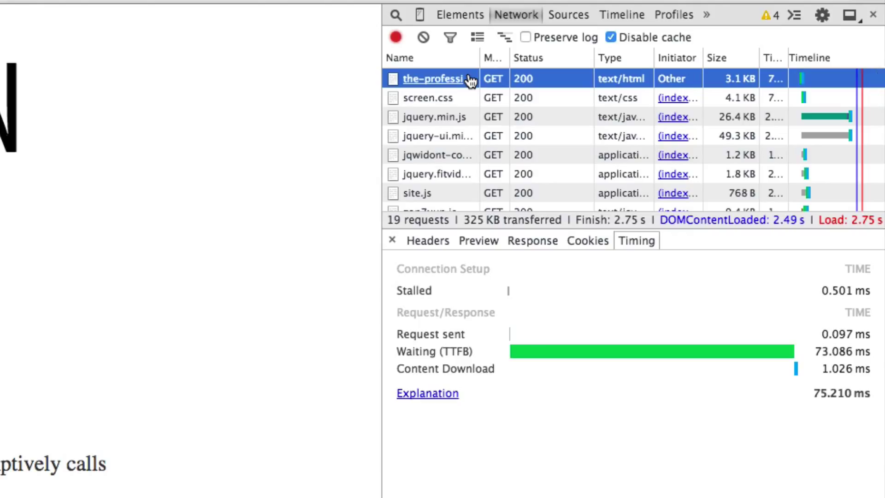
pyautogui.moveTo(553, 456)
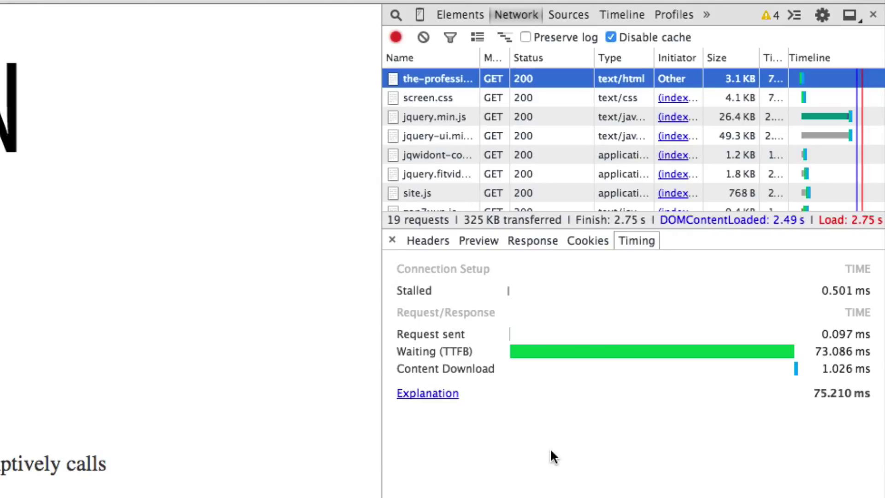
pyautogui.moveTo(432, 311)
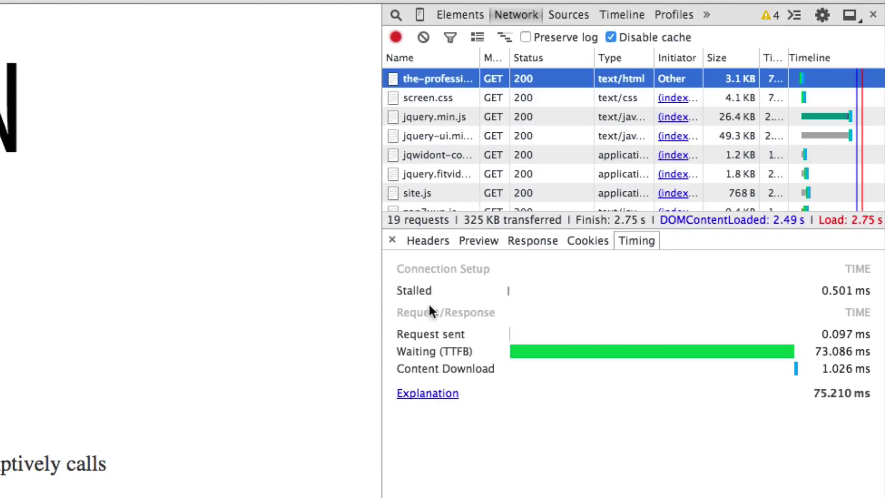
pyautogui.click(428, 241)
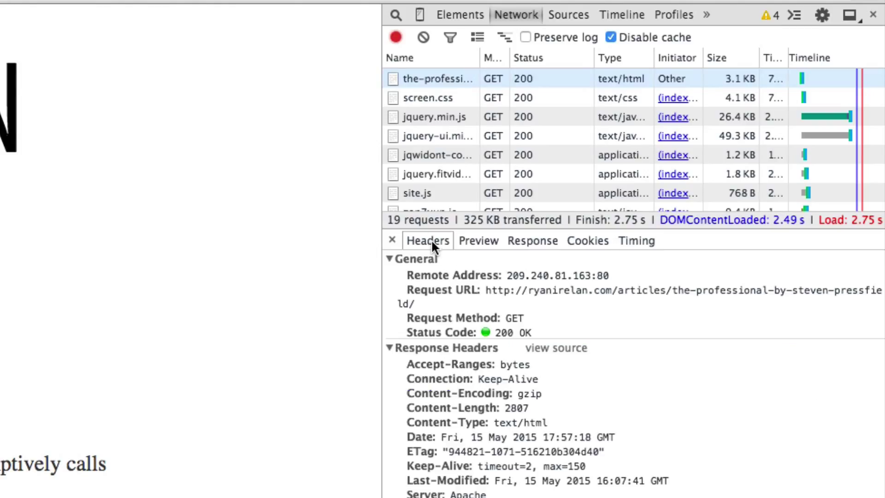
pyautogui.click(478, 240)
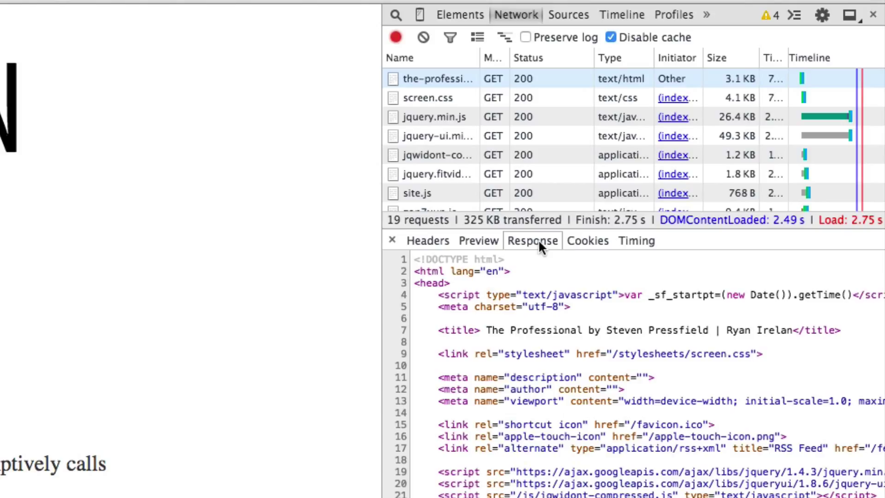
pyautogui.click(587, 241)
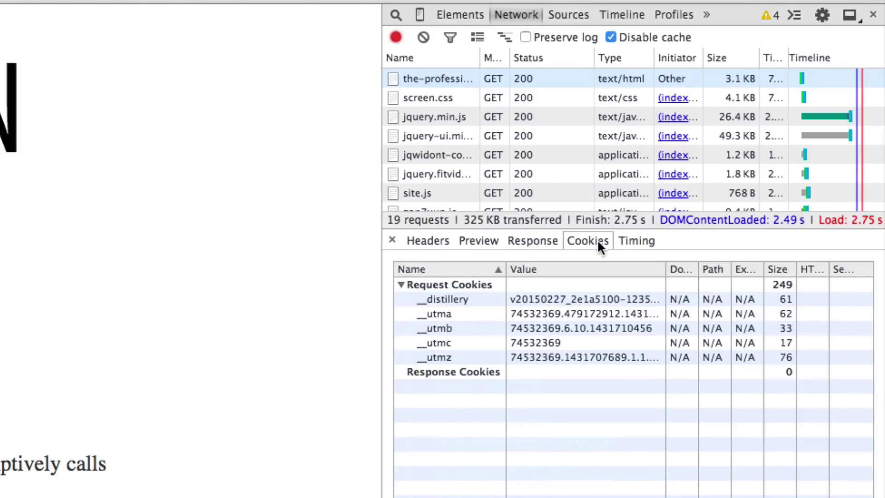
pyautogui.click(635, 240)
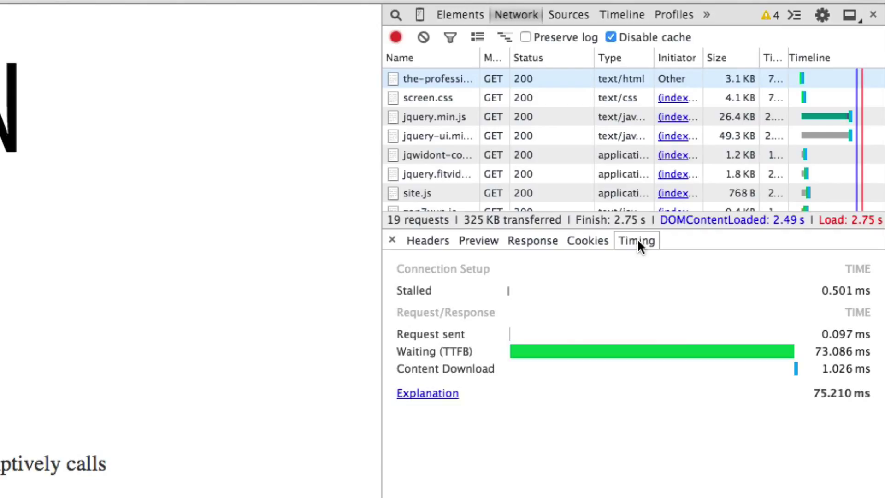
pyautogui.moveTo(453, 338)
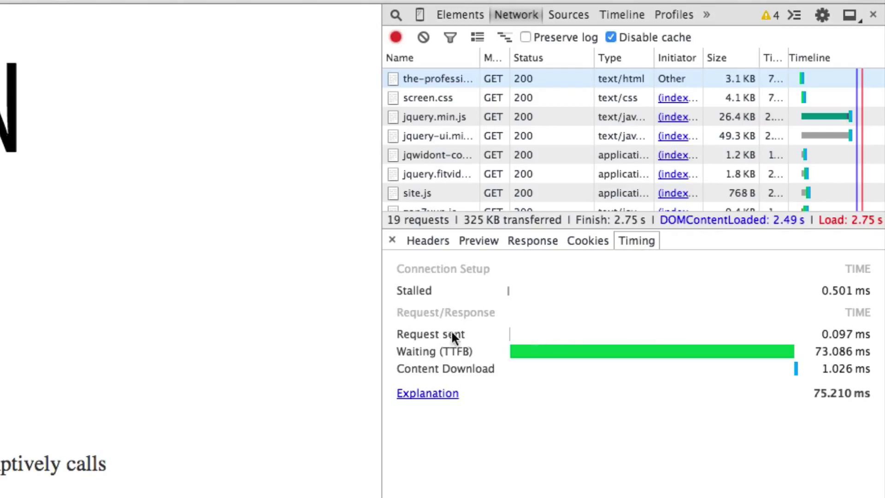
pyautogui.moveTo(413, 361)
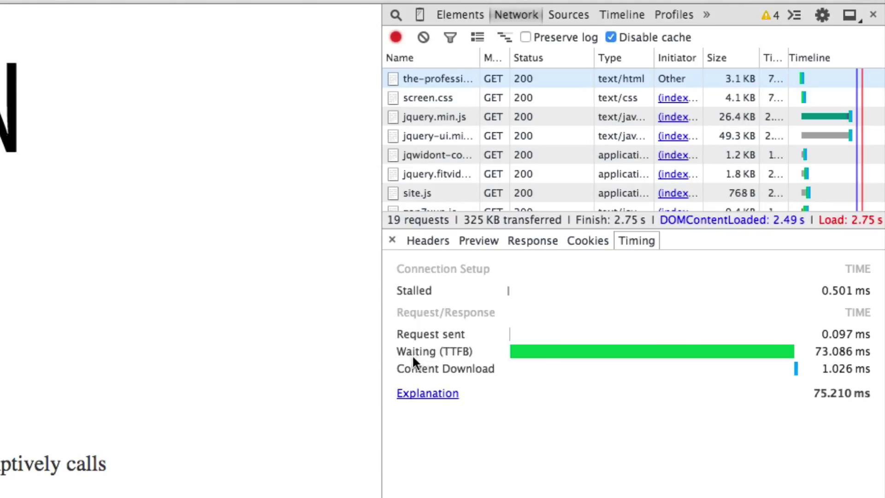
pyautogui.moveTo(449, 363)
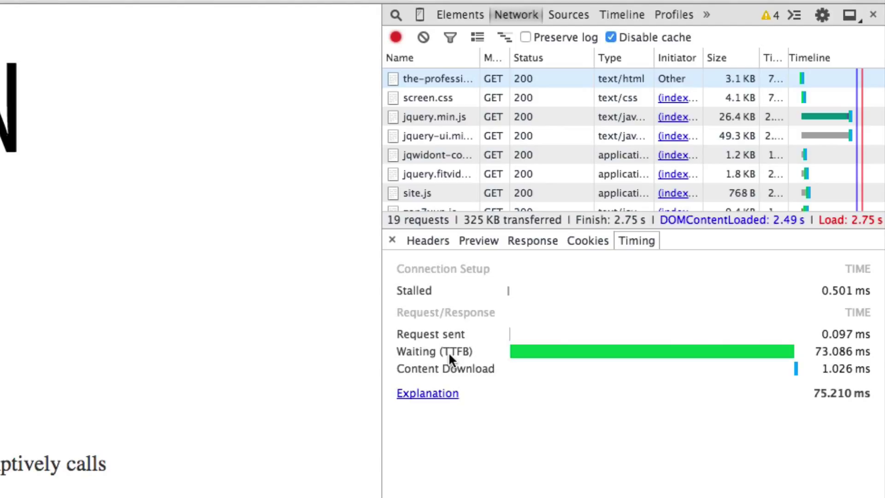
pyautogui.moveTo(564, 359)
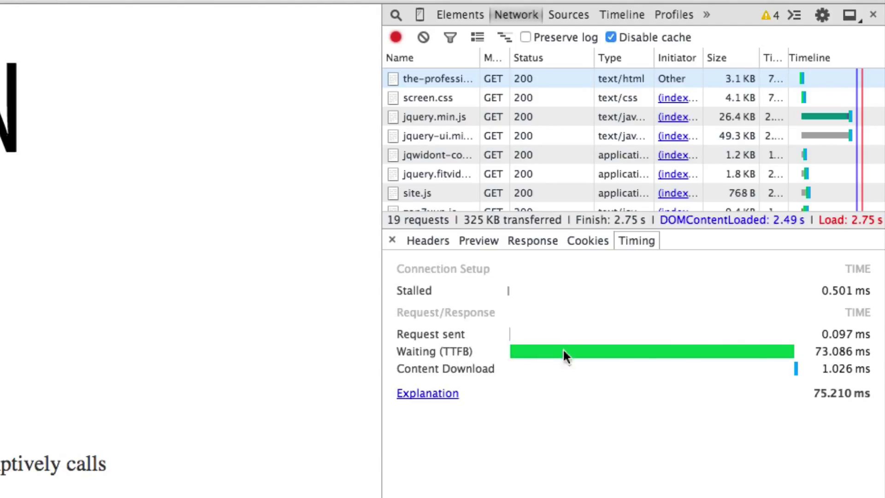
pyautogui.moveTo(647, 353)
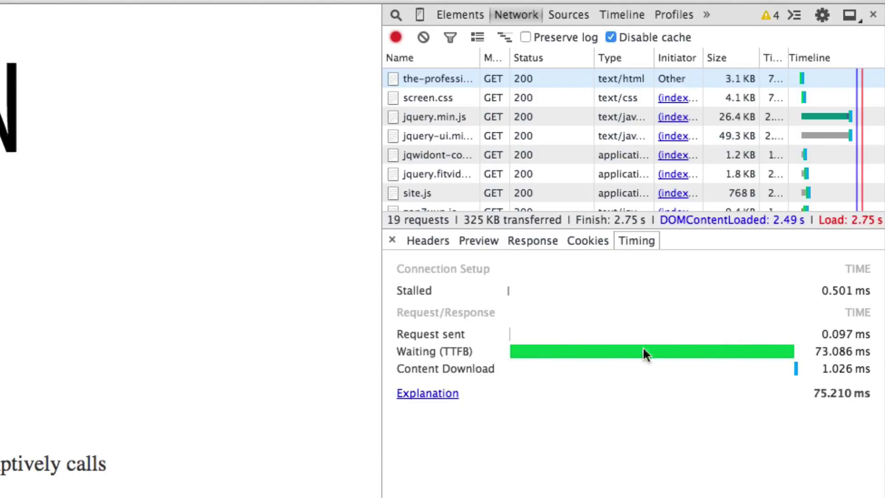
pyautogui.moveTo(765, 359)
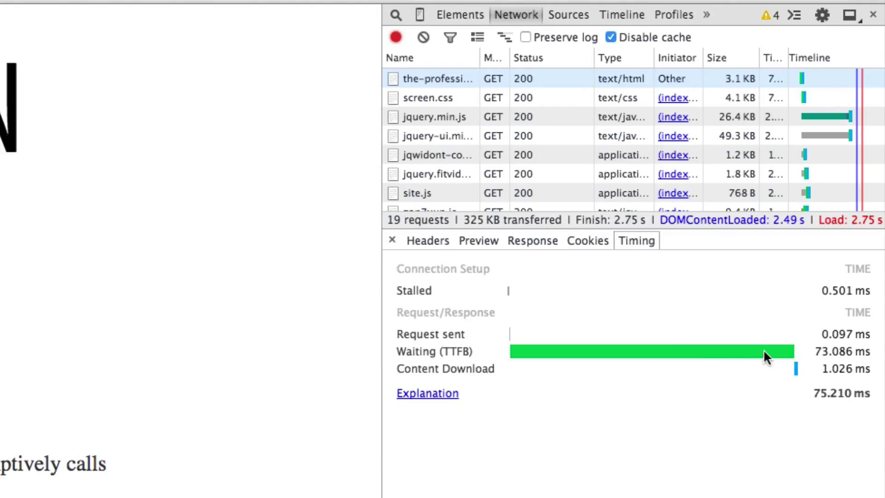
pyautogui.moveTo(825, 362)
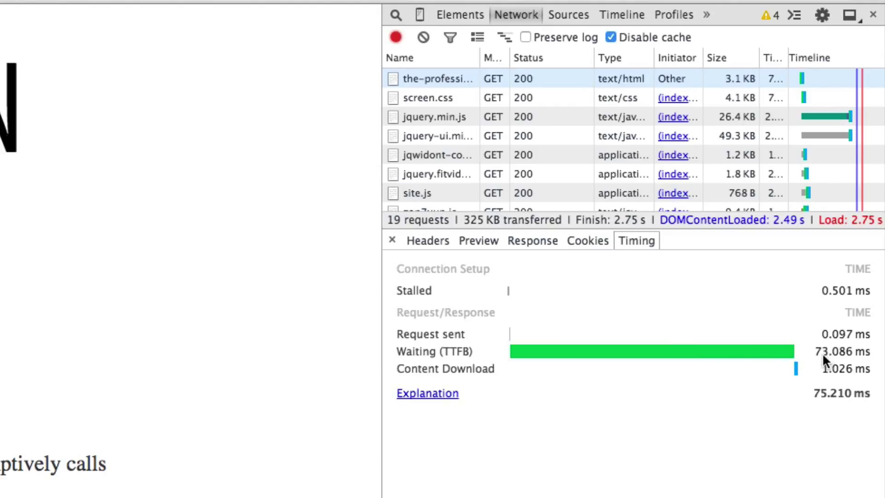
pyautogui.moveTo(860, 364)
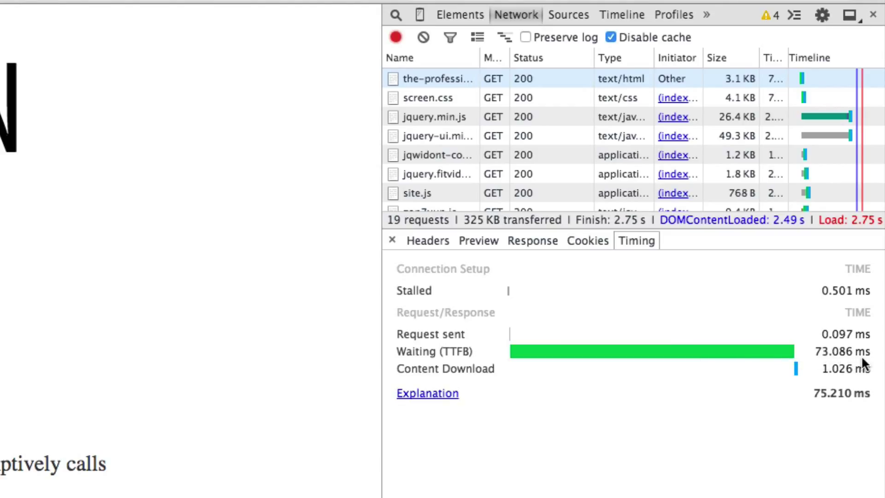
pyautogui.moveTo(589, 366)
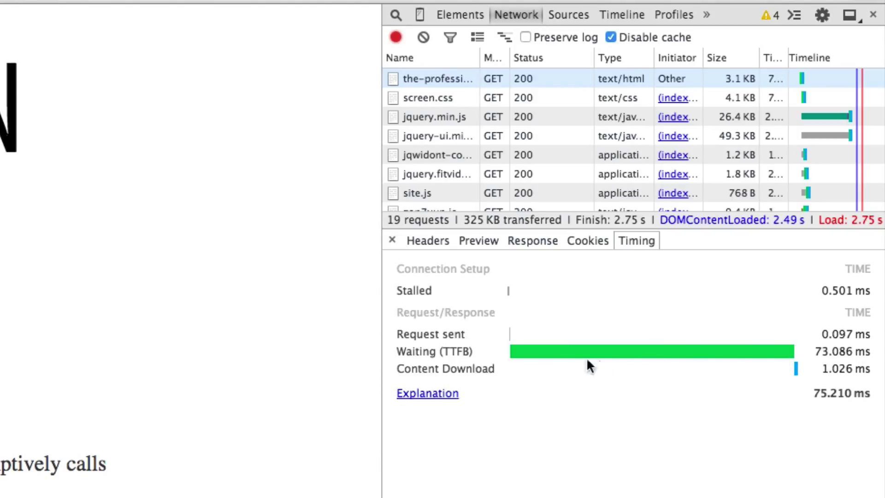
pyautogui.moveTo(567, 364)
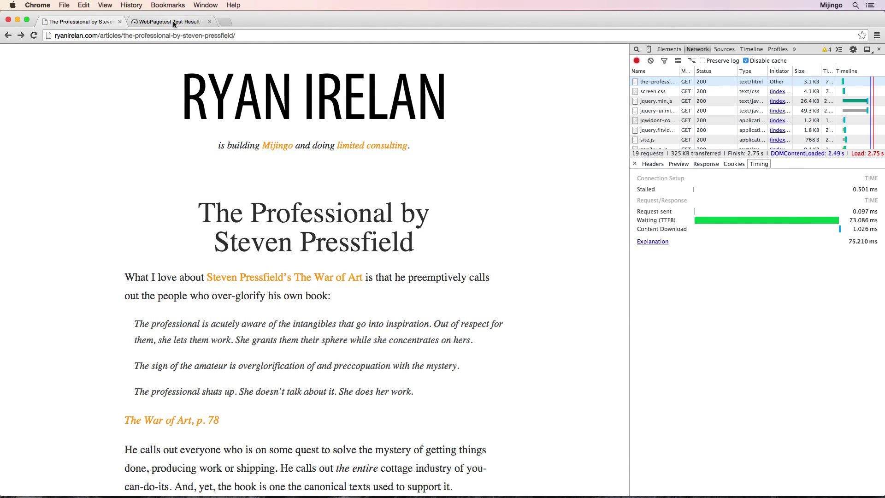
# Switch to the WebPageTest Test Result tab showing the article's summary grades and waterfalls
pyautogui.click(167, 21)
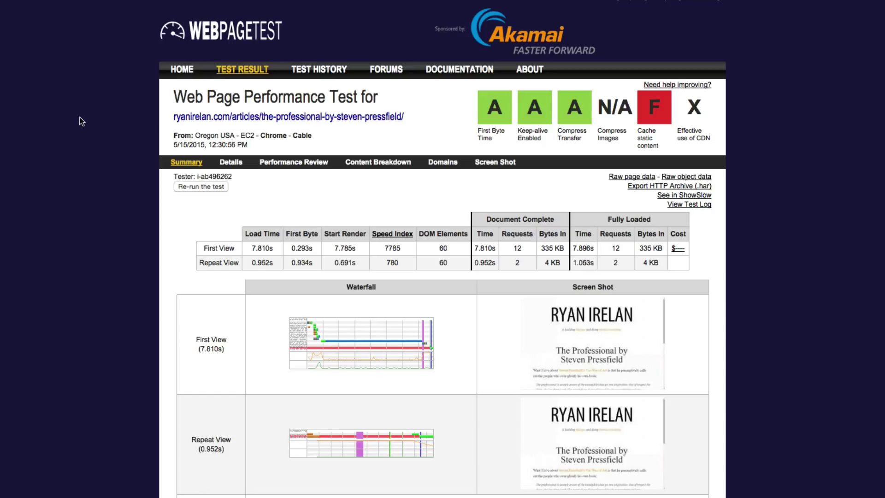
pyautogui.moveTo(288, 174)
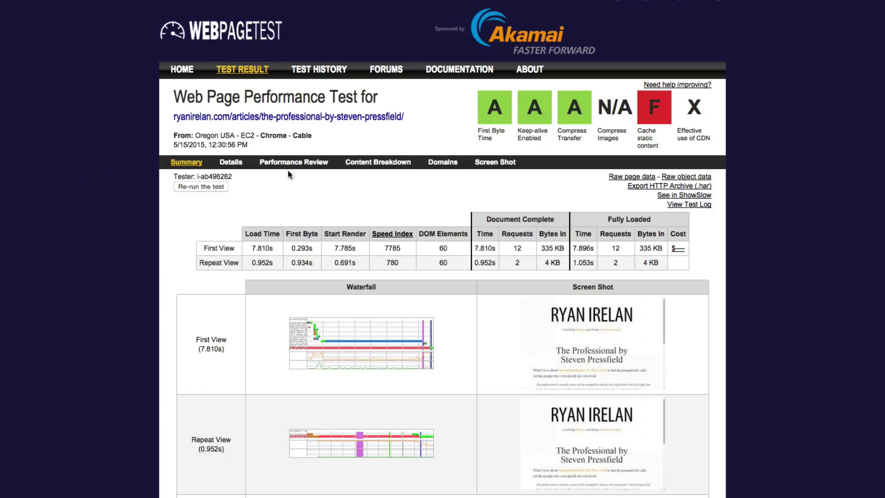
pyautogui.moveTo(344, 136)
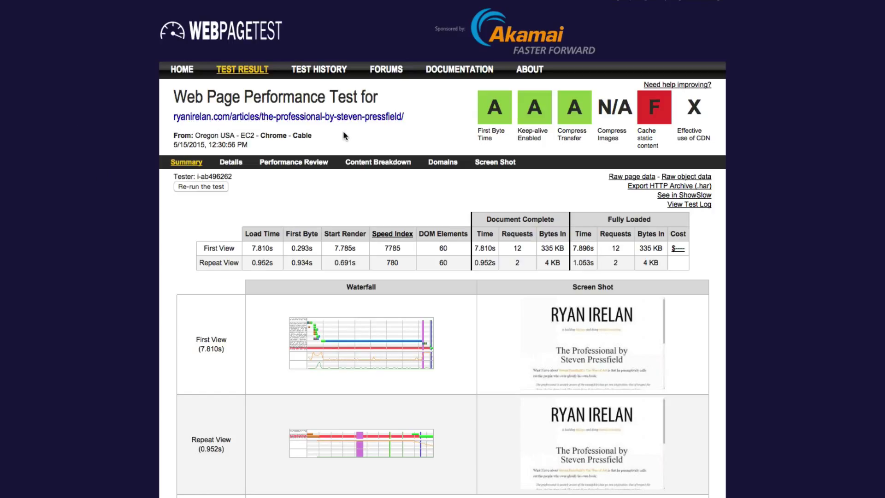
pyautogui.moveTo(293, 190)
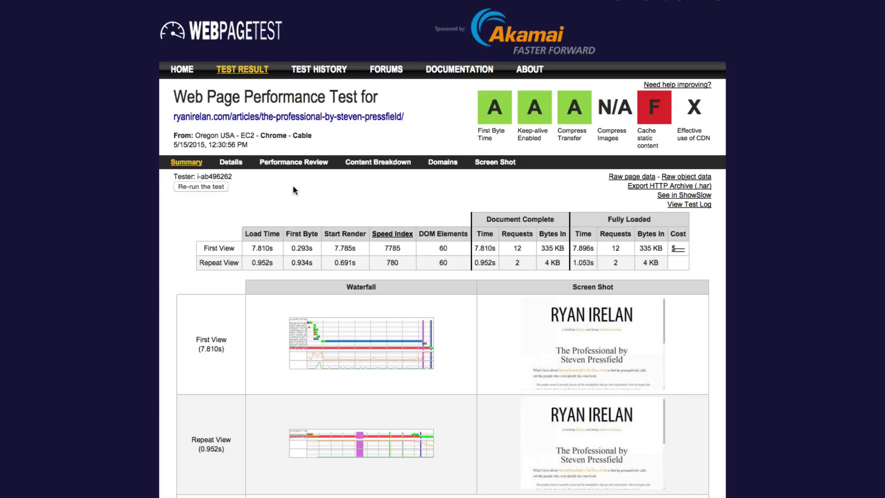
pyautogui.moveTo(292, 192)
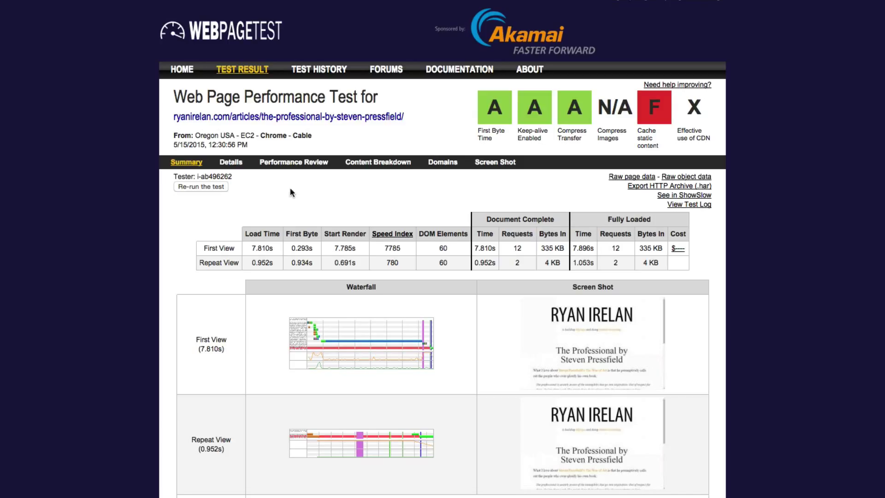
pyautogui.moveTo(220, 248)
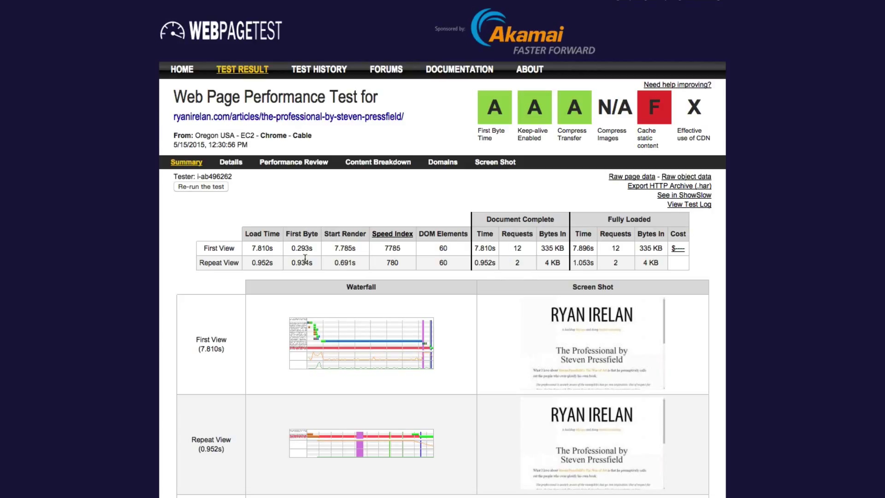
pyautogui.moveTo(241, 190)
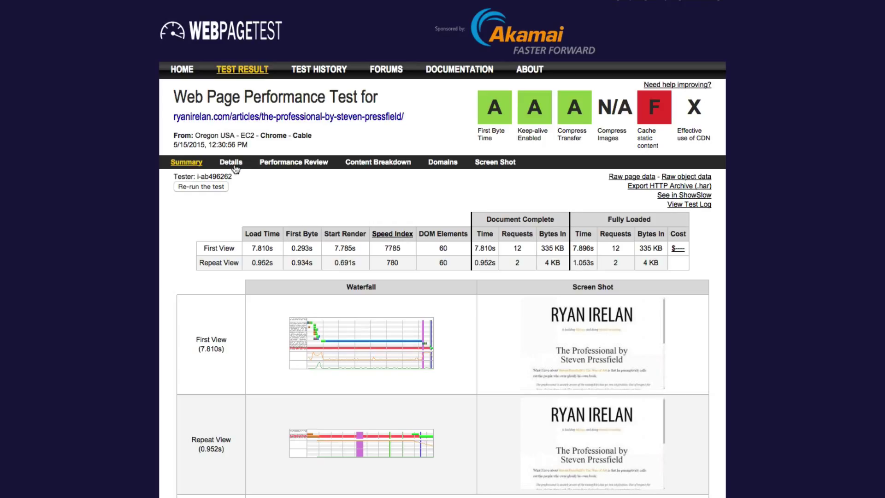
pyautogui.click(230, 162)
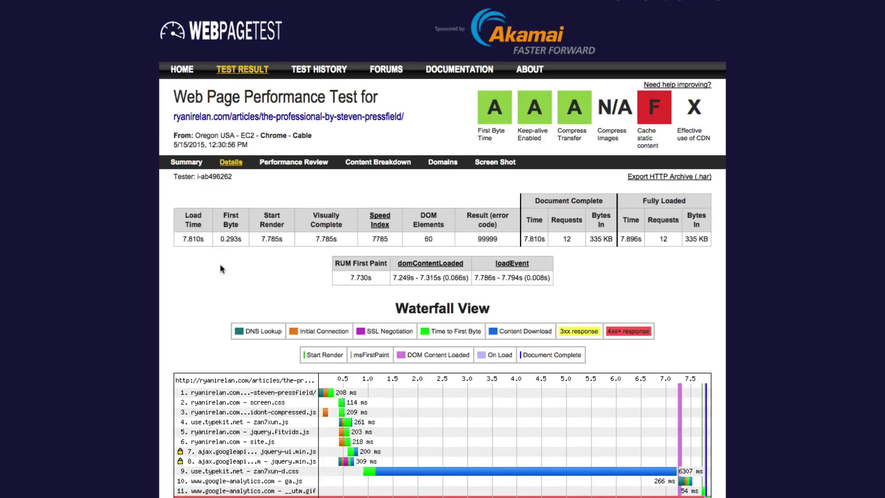
pyautogui.moveTo(234, 239)
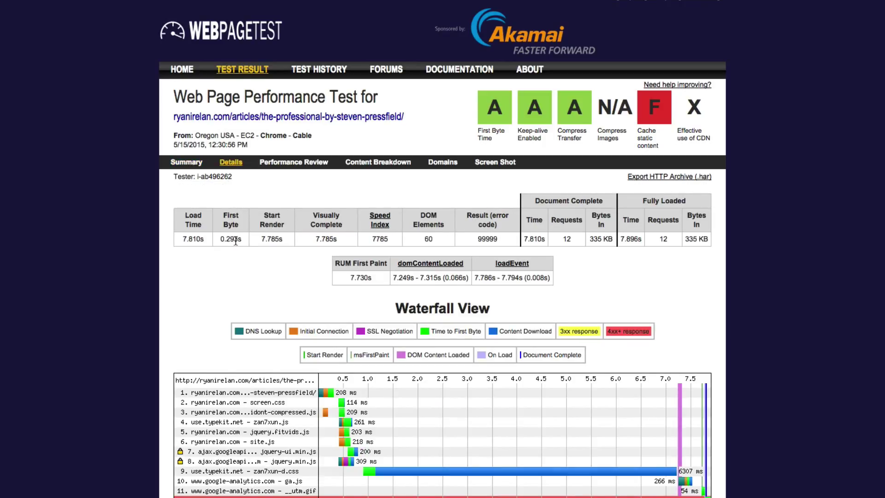
pyautogui.scroll(-3)
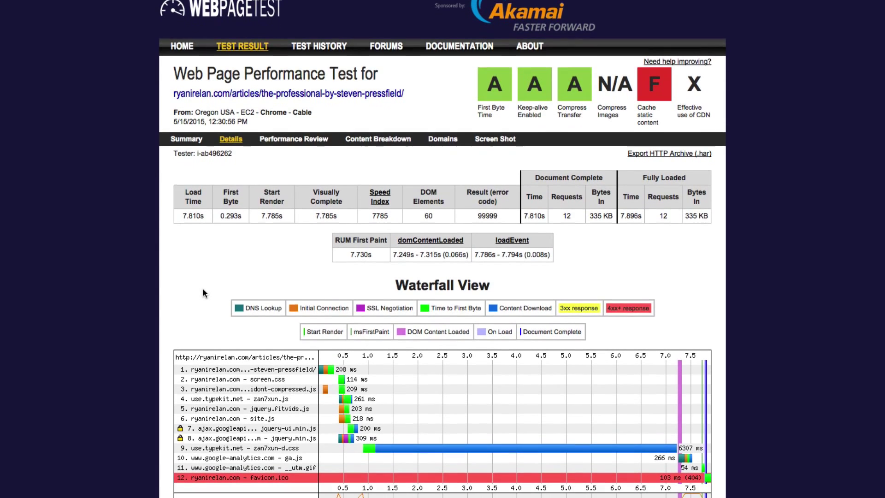
pyautogui.scroll(3)
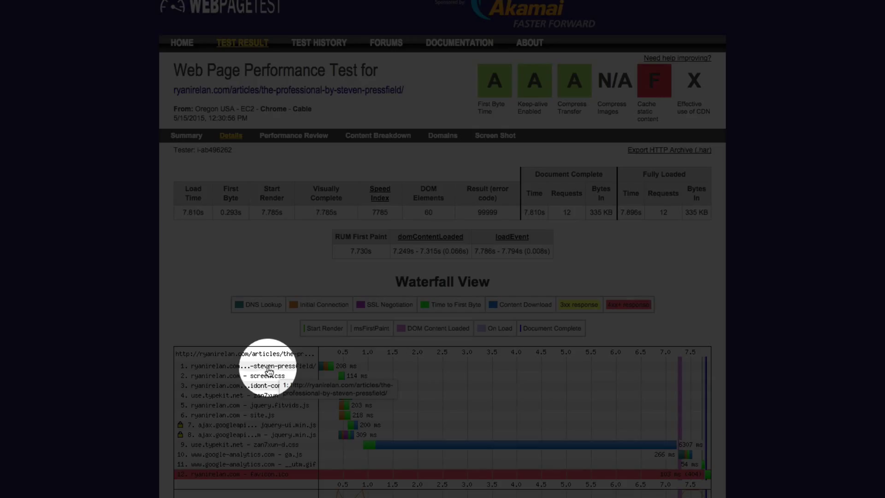
pyautogui.moveTo(325, 368)
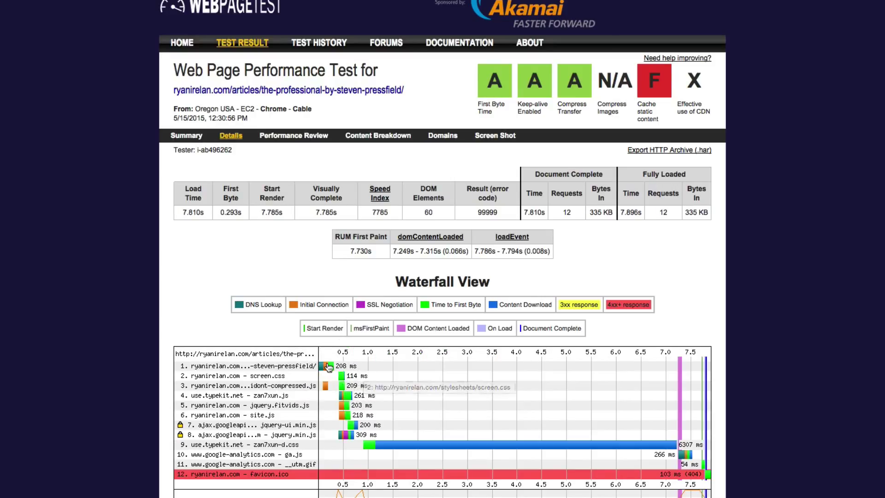
pyautogui.moveTo(326, 367)
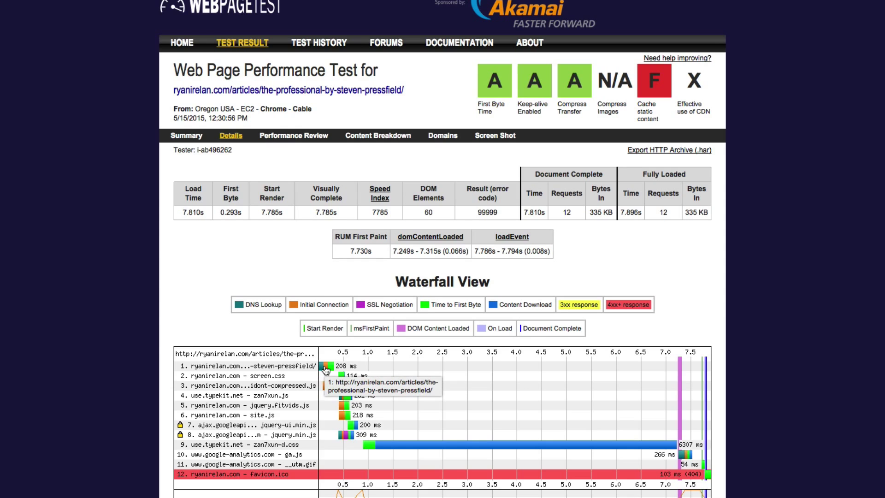
# Review the WebPageTest waterfall, then return to the article tab with its request timing breakdown
pyautogui.scroll(-3)
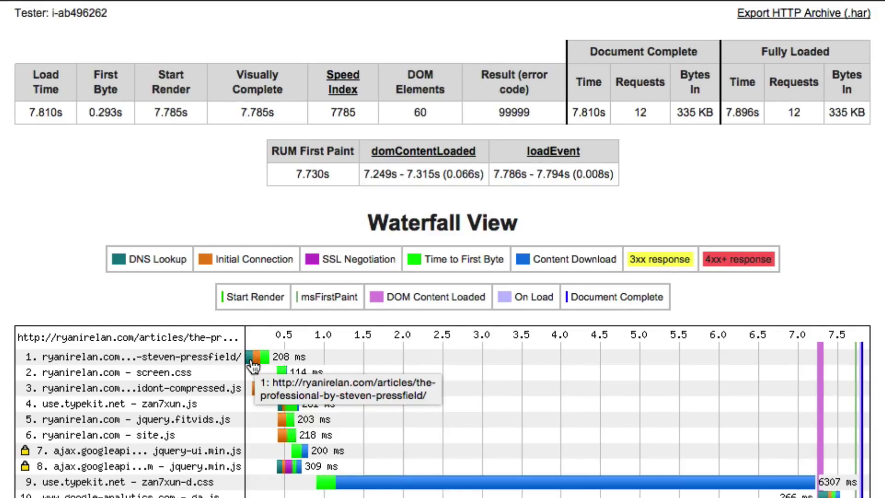
pyautogui.moveTo(146, 277)
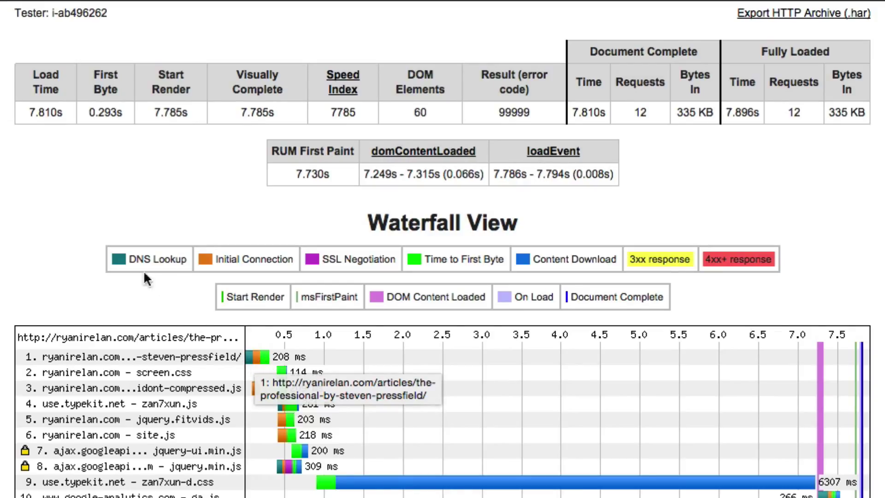
pyautogui.moveTo(175, 272)
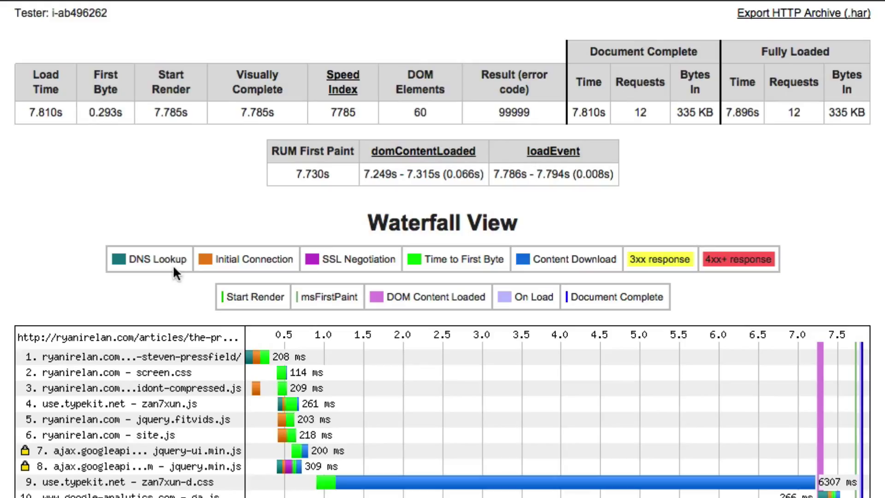
pyautogui.moveTo(248, 272)
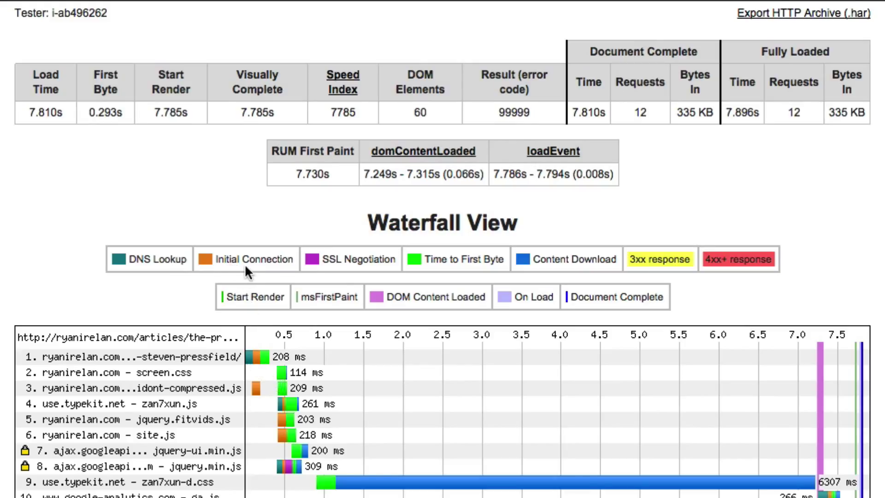
pyautogui.moveTo(351, 279)
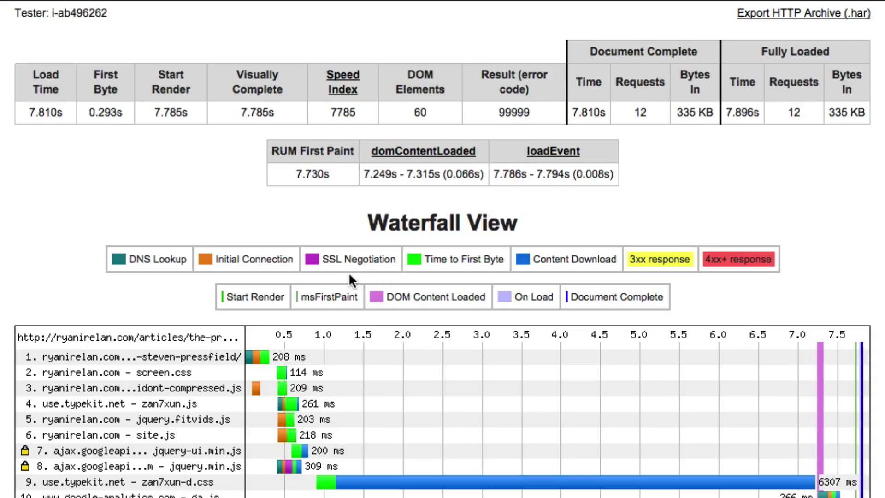
pyautogui.moveTo(416, 271)
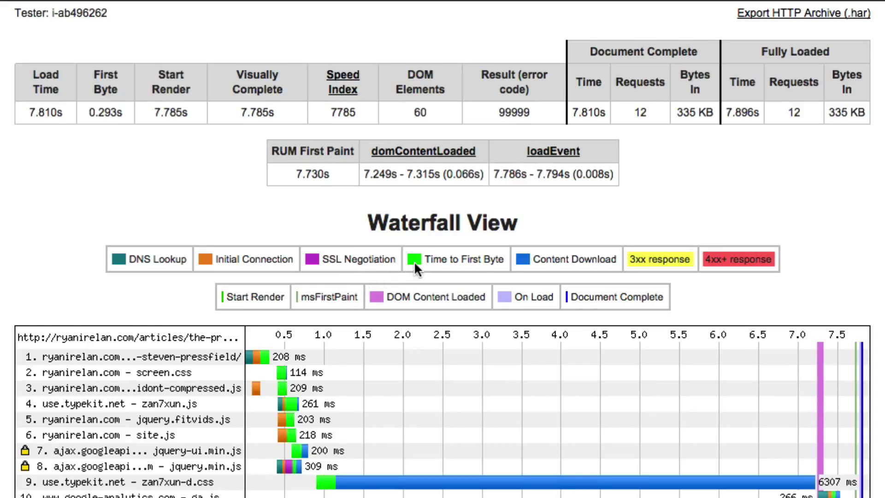
pyautogui.moveTo(268, 367)
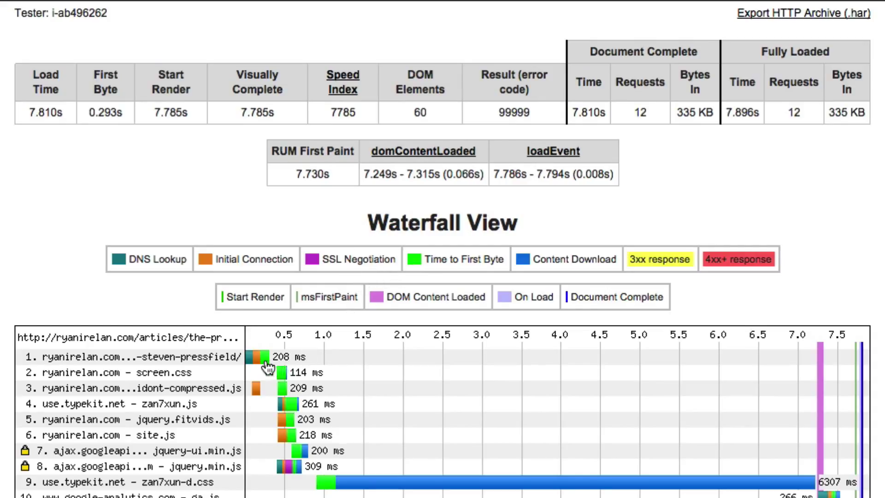
pyautogui.moveTo(271, 355)
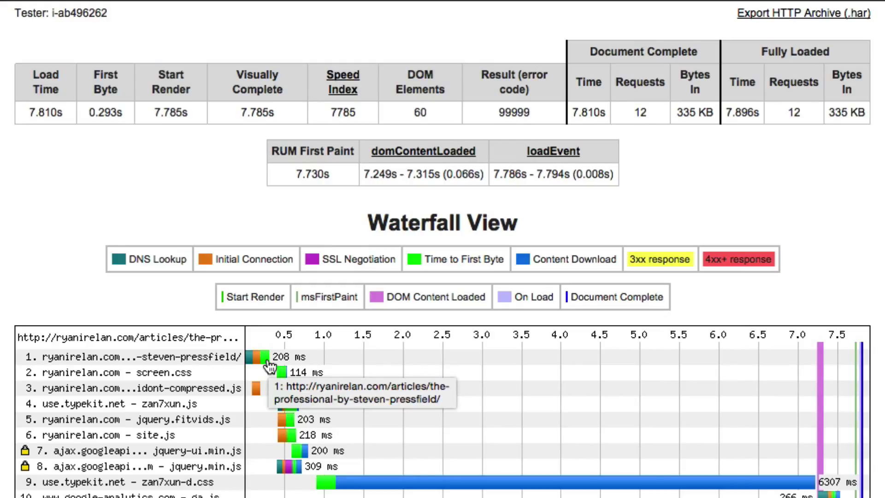
pyautogui.moveTo(263, 362)
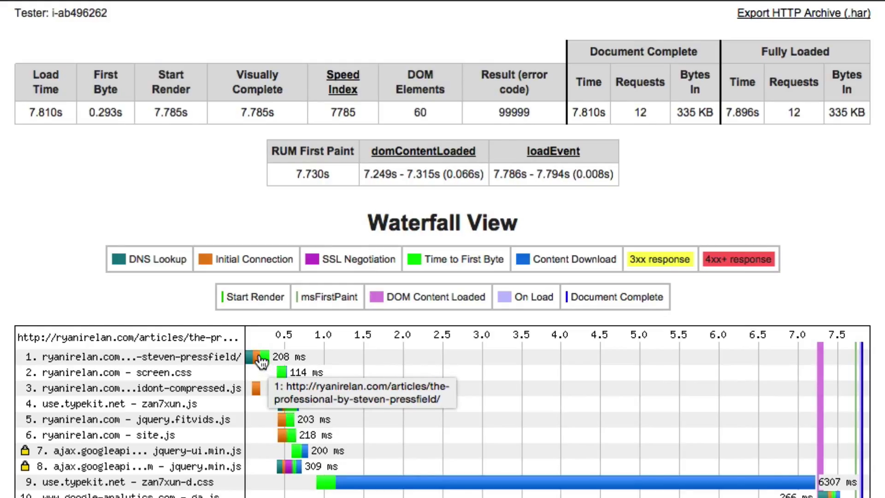
pyautogui.moveTo(254, 365)
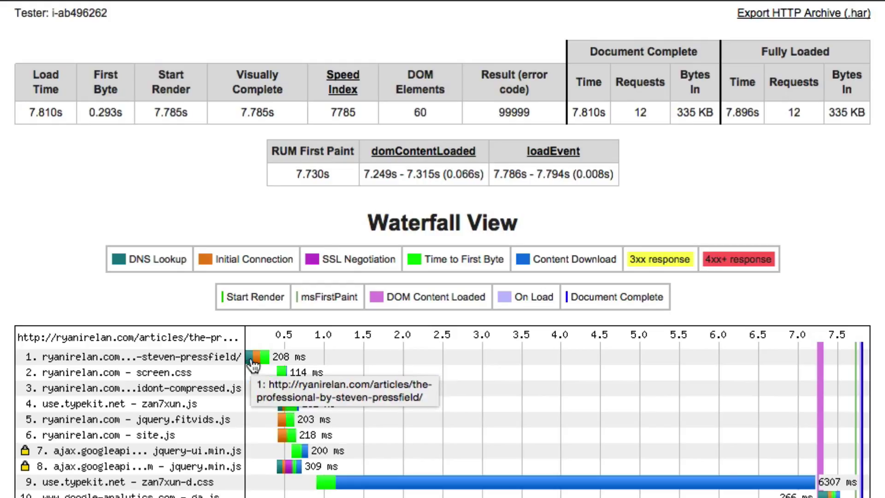
pyautogui.moveTo(265, 366)
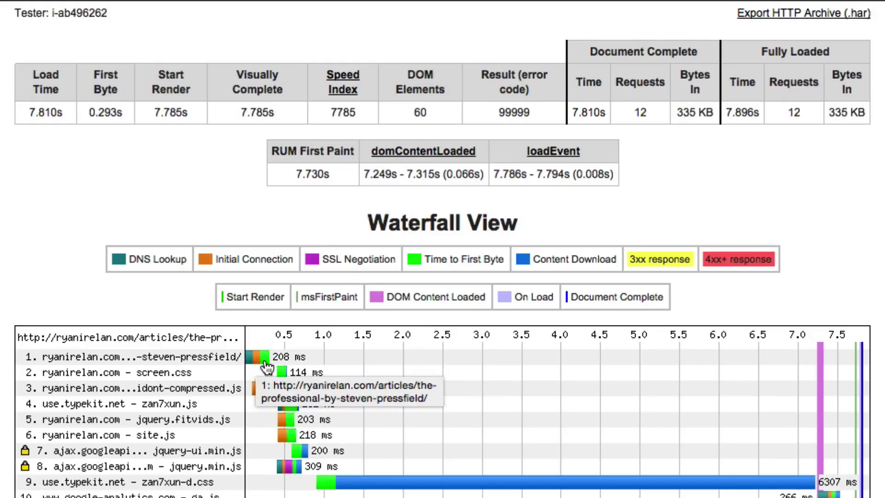
pyautogui.moveTo(297, 365)
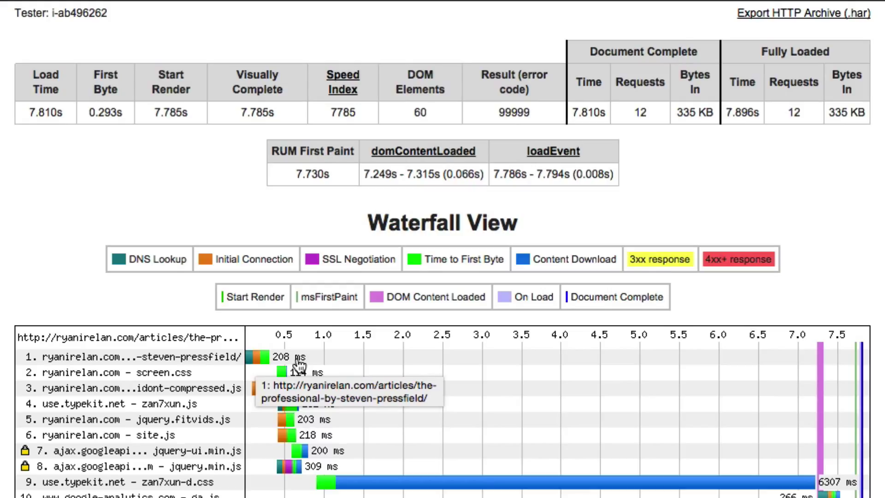
pyautogui.moveTo(268, 364)
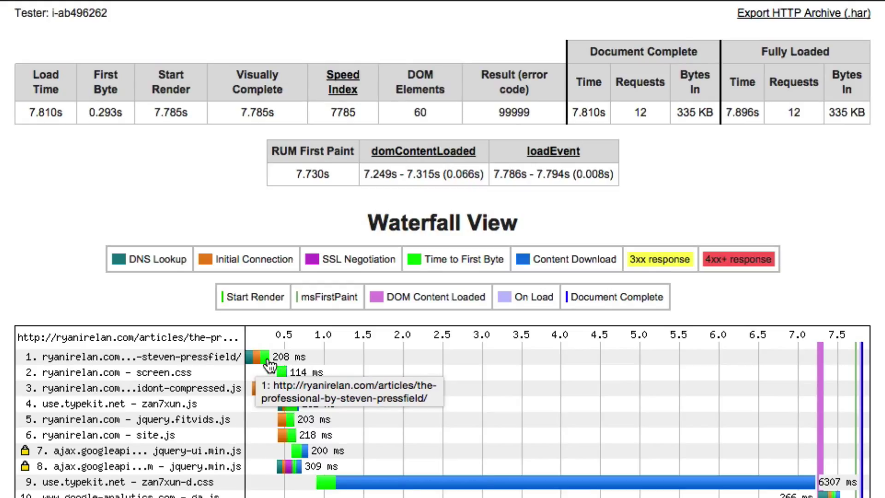
pyautogui.moveTo(268, 364)
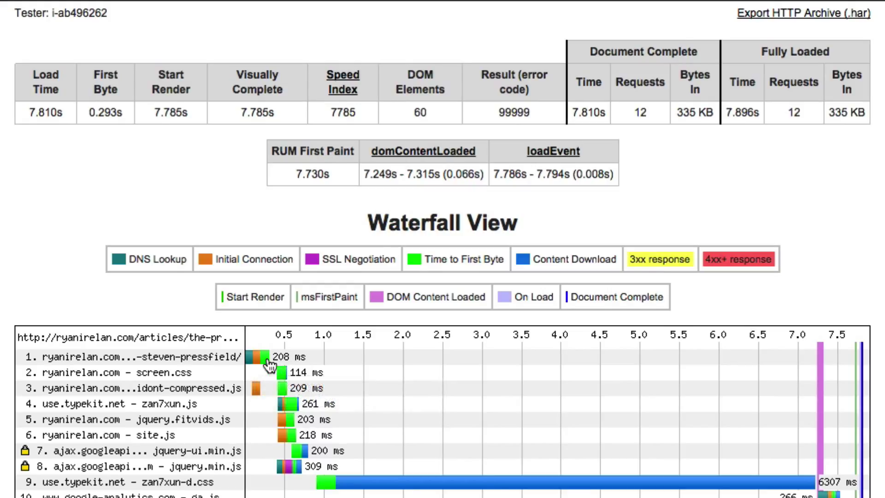
pyautogui.moveTo(265, 358)
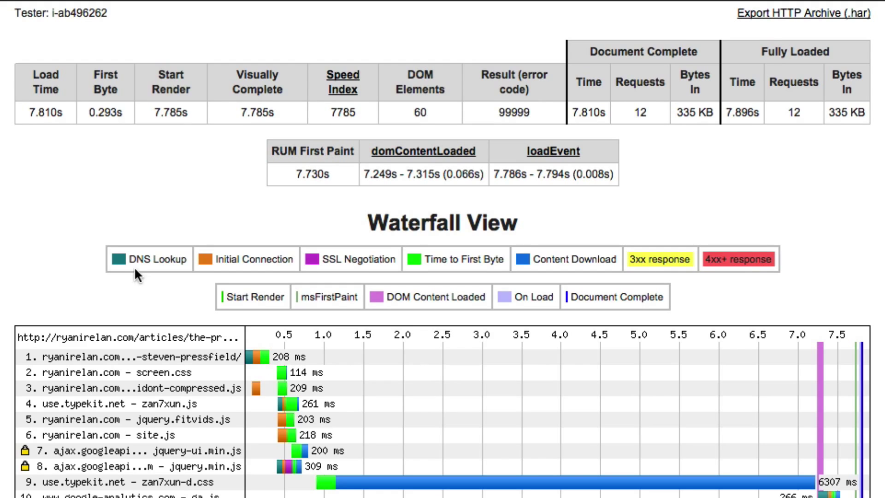
pyautogui.moveTo(82, 177)
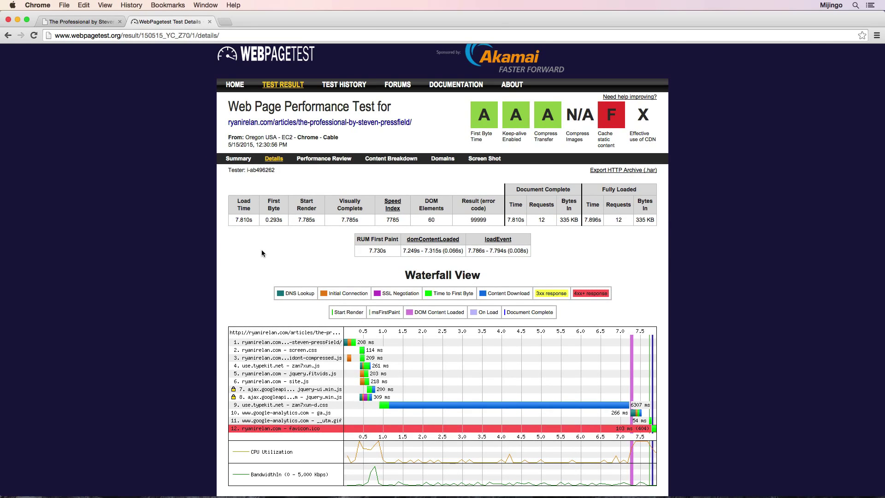
pyautogui.click(80, 21)
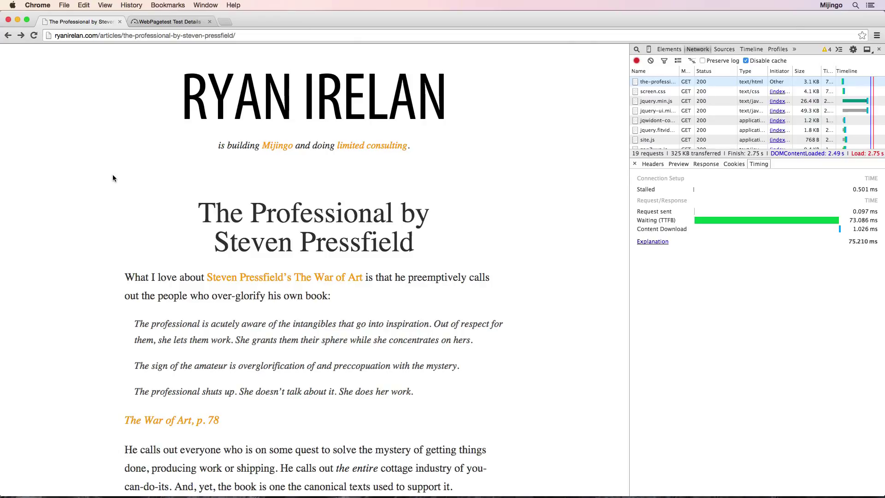